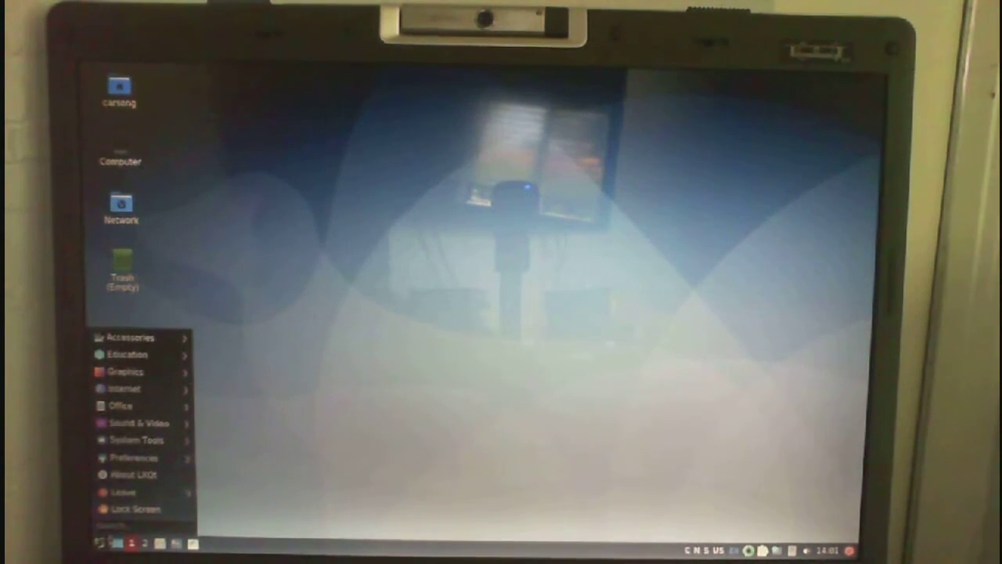
# Launch QTerminal from the application menu to get a shell prompt.
pyautogui.click(134, 438)
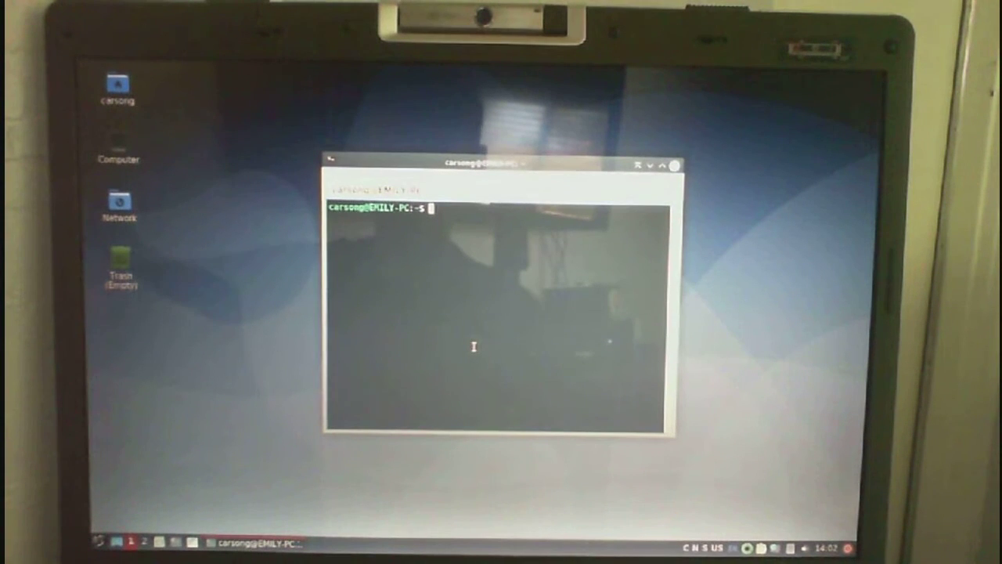
# Install gparted with sudo apt-get install gparted, answering y to confirm.
pyautogui.write('sudo')
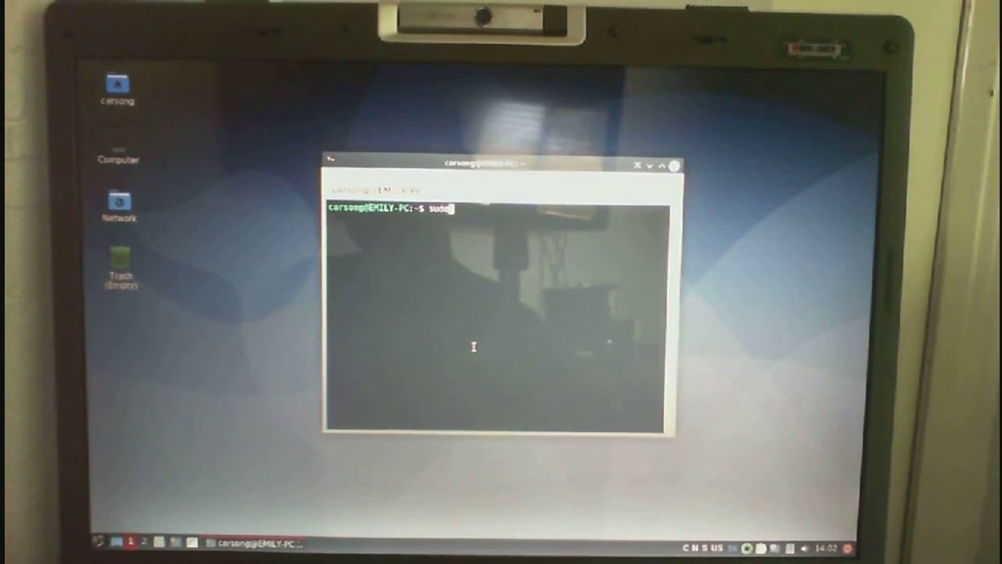
pyautogui.write('apt-get')
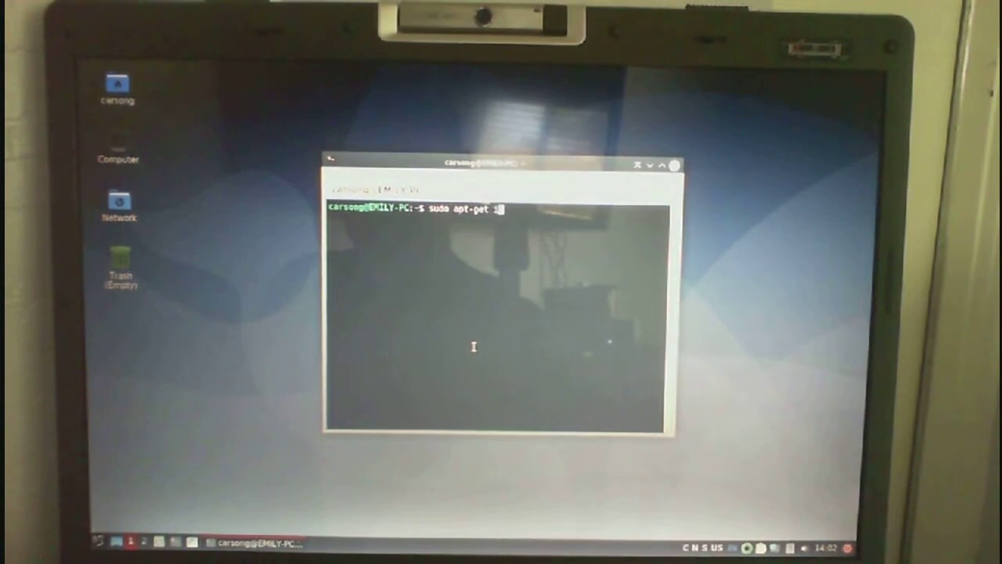
pyautogui.write('install')
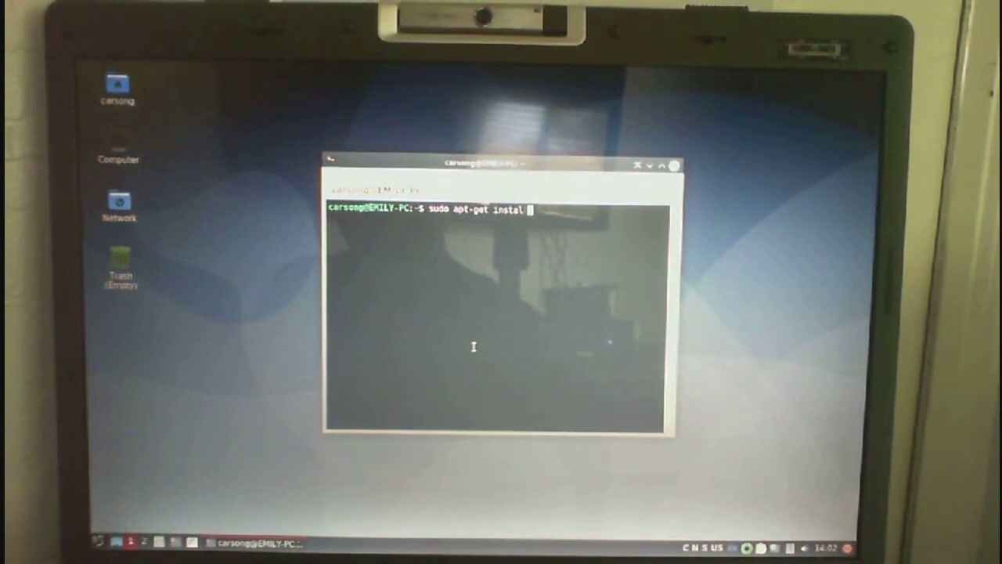
pyautogui.write('gpa')
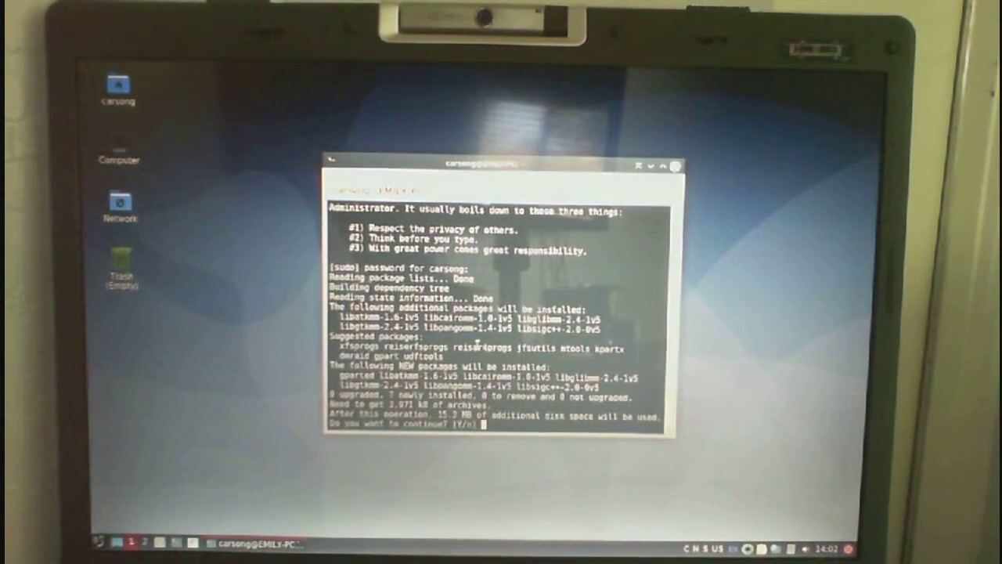
pyautogui.write('y')
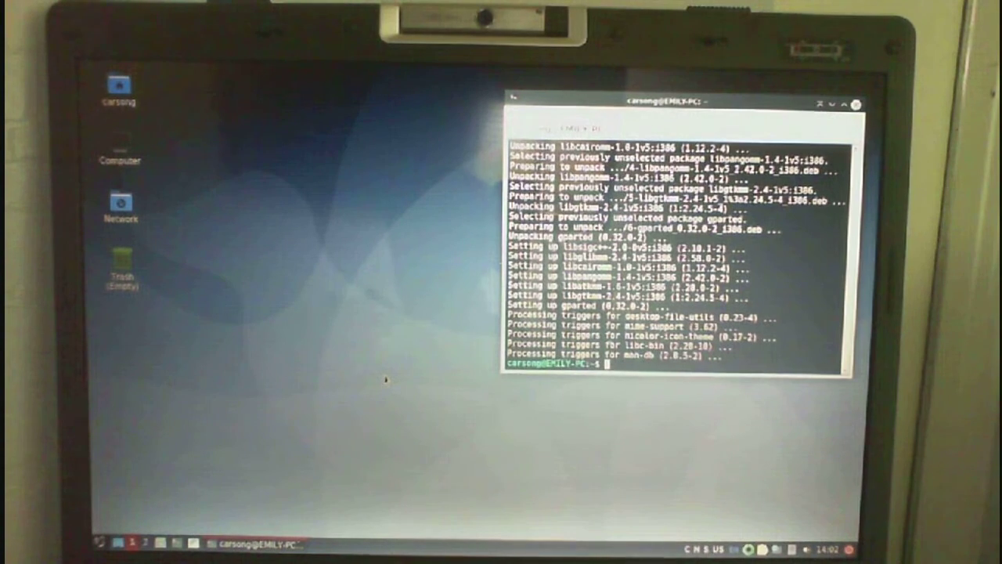
# Launch GParted from System Tools and authenticate with the password.
pyautogui.click(100, 542)
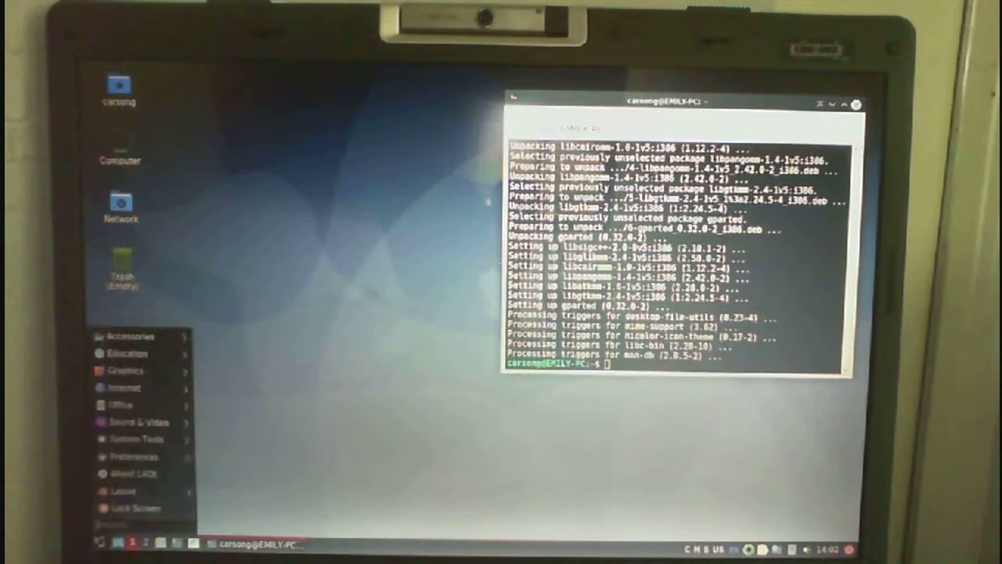
pyautogui.click(128, 438)
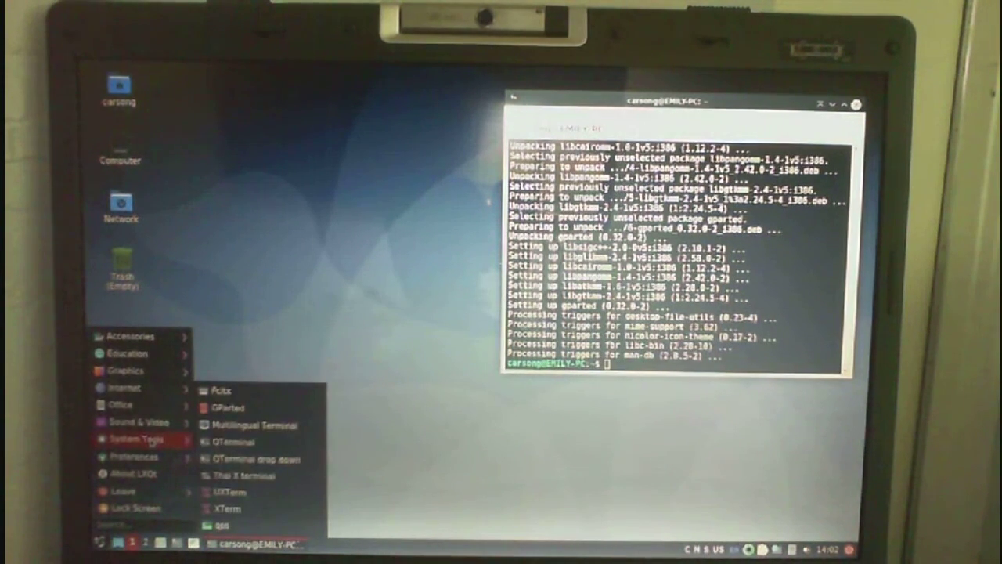
pyautogui.click(228, 407)
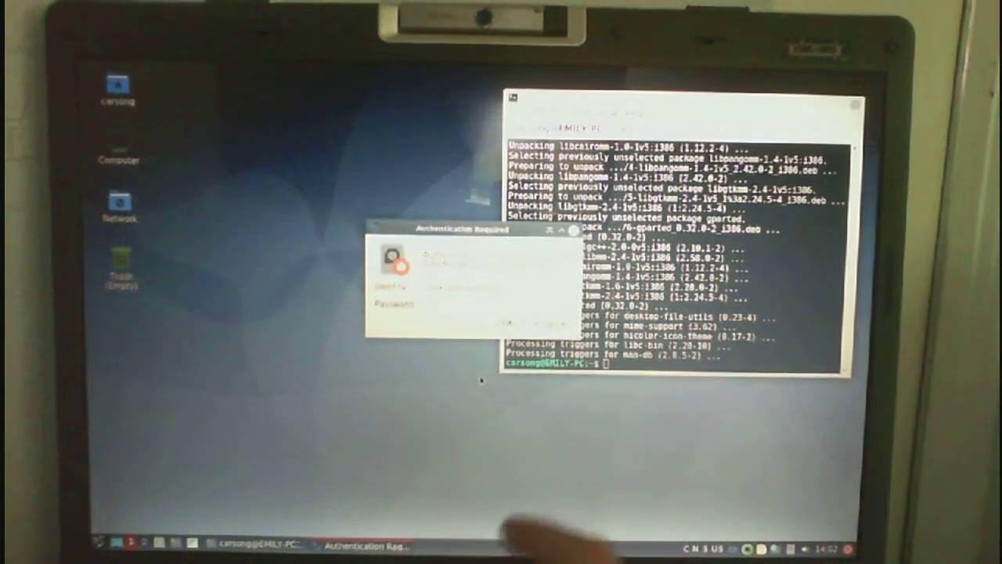
pyautogui.write('password')
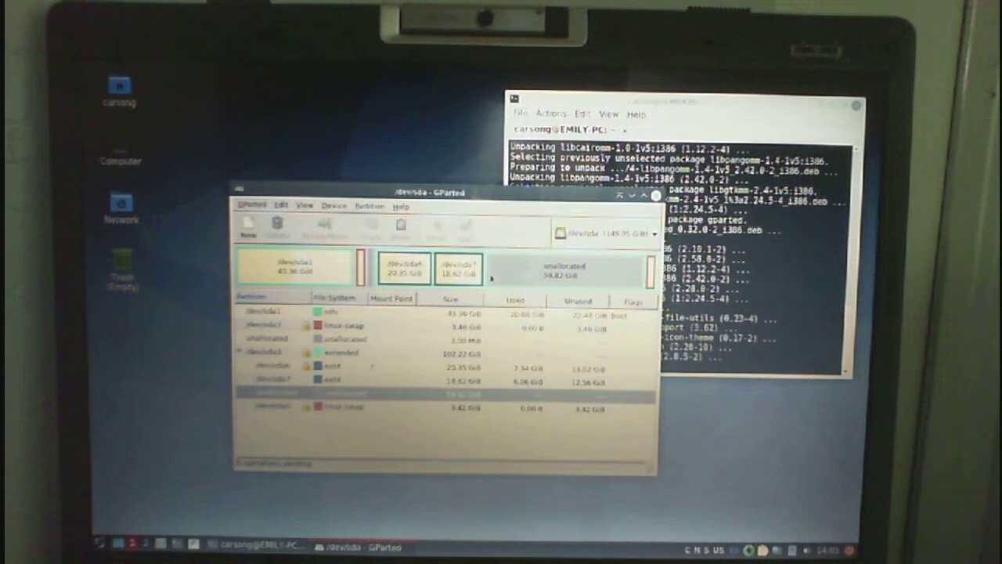
pyautogui.moveTo(504, 275)
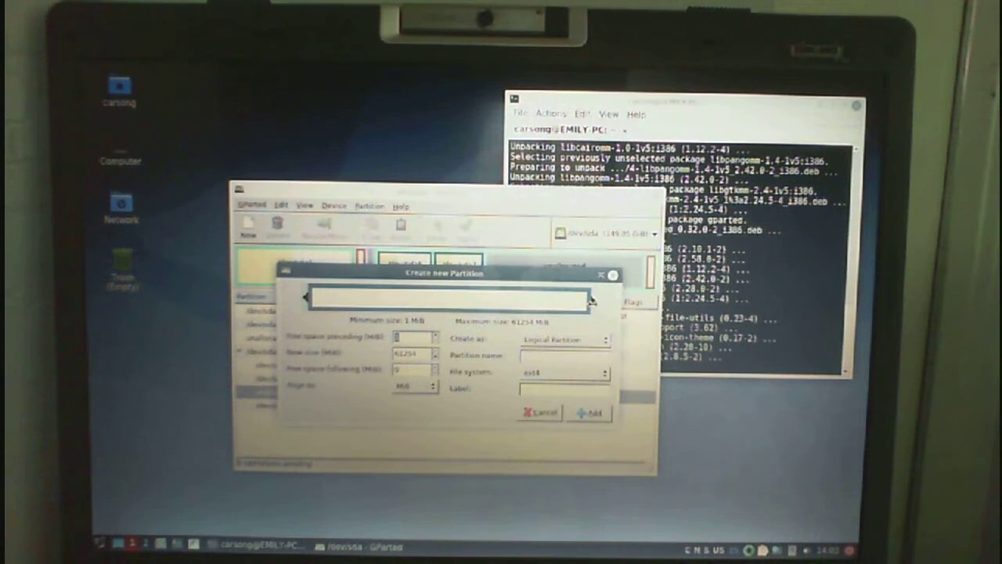
# Queue a small ext4 logical partition of a few gigabytes in the unallocated space.
pyautogui.moveTo(580, 299); pyautogui.dragTo(368, 299)
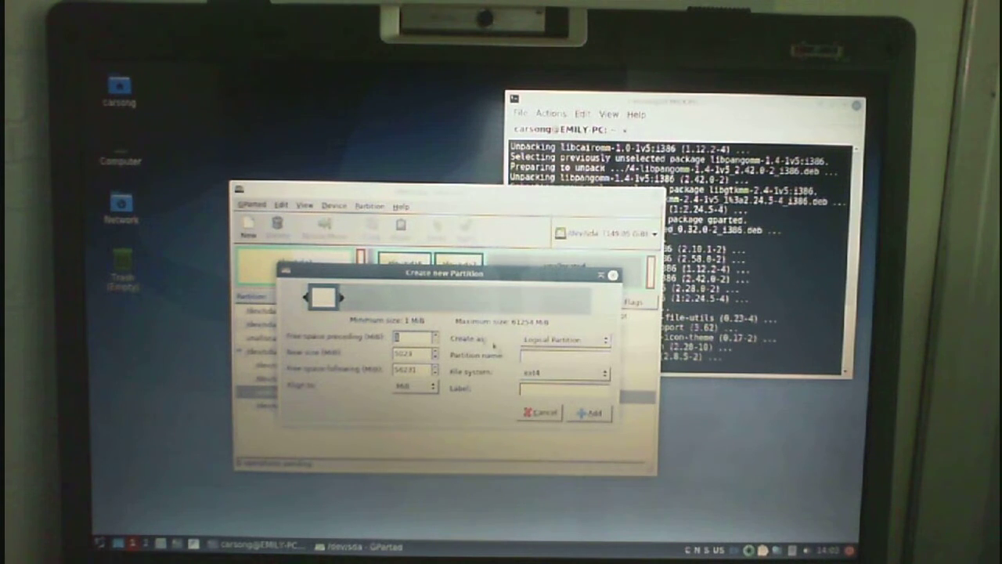
pyautogui.click(589, 413)
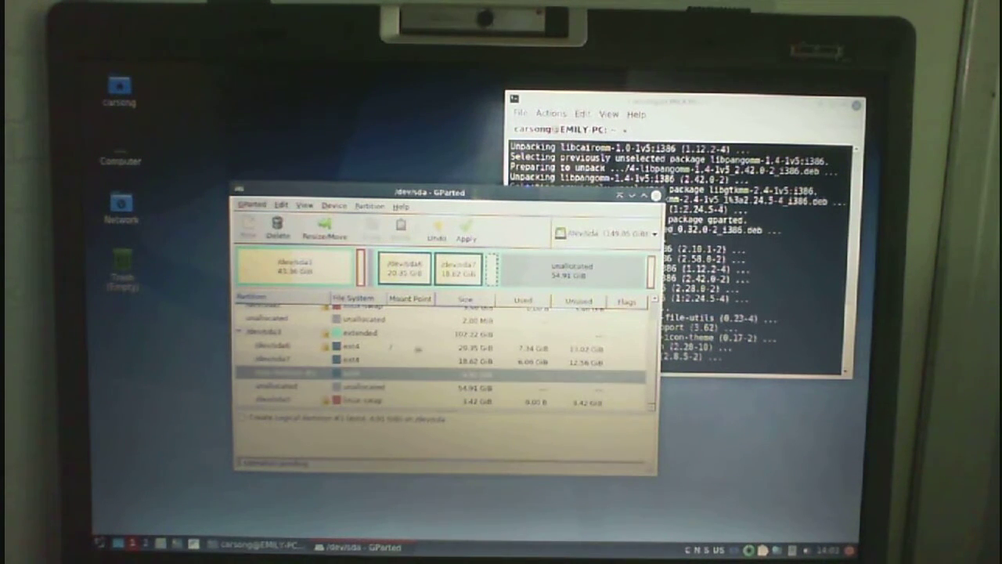
pyautogui.click(467, 232)
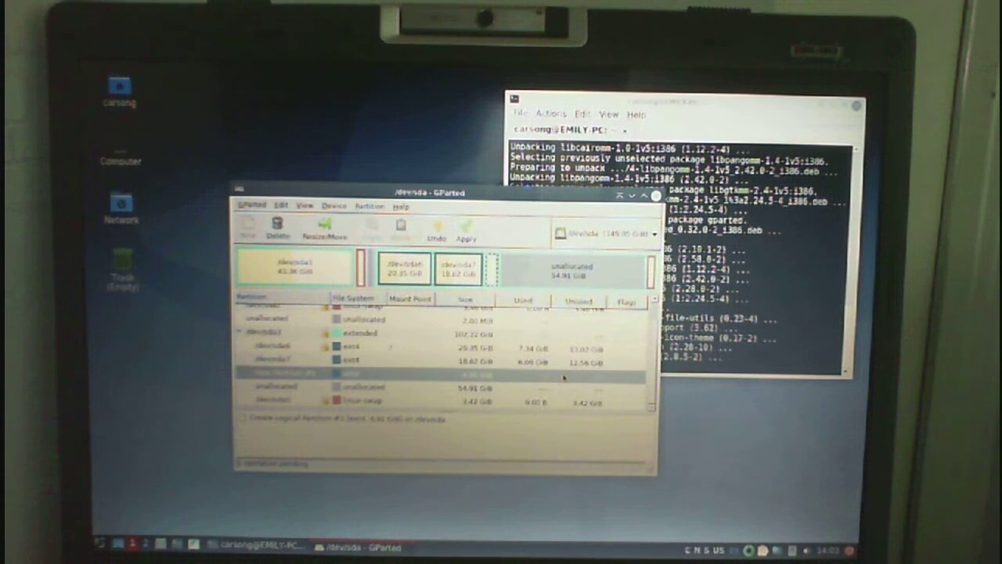
# Apply the pending partition creation and dismiss the completed operations report.
pyautogui.click(467, 232)
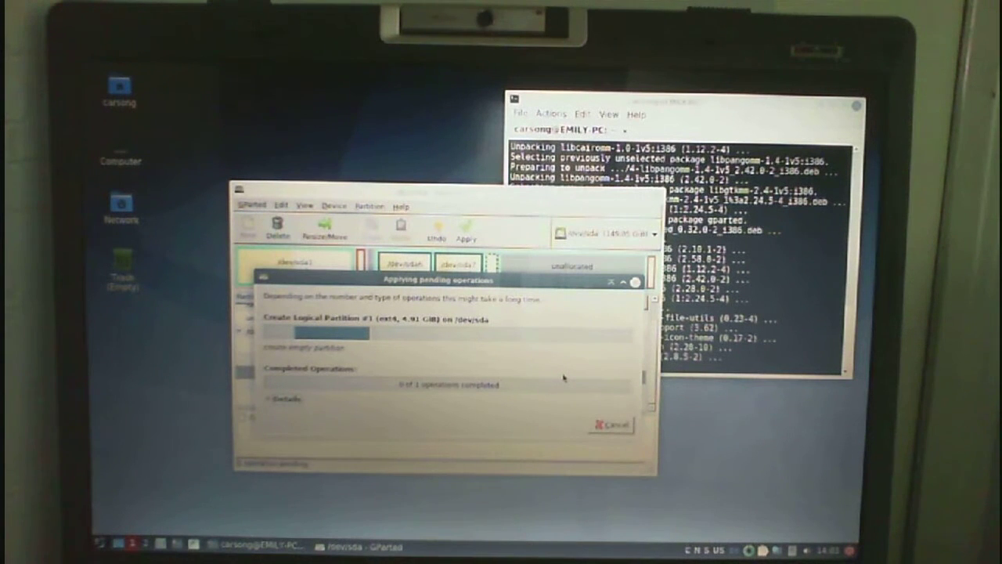
pyautogui.moveTo(458, 345)
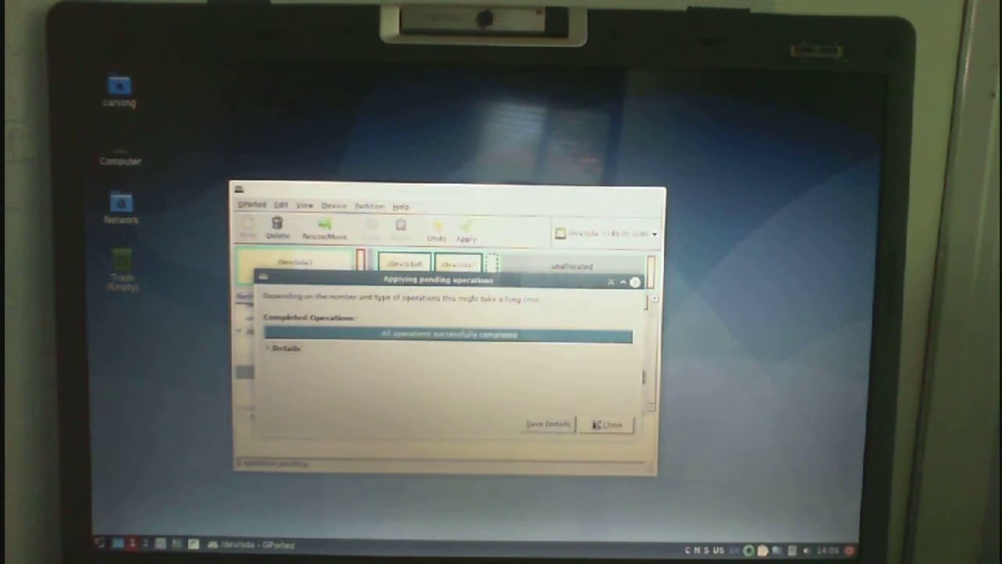
pyautogui.click(608, 424)
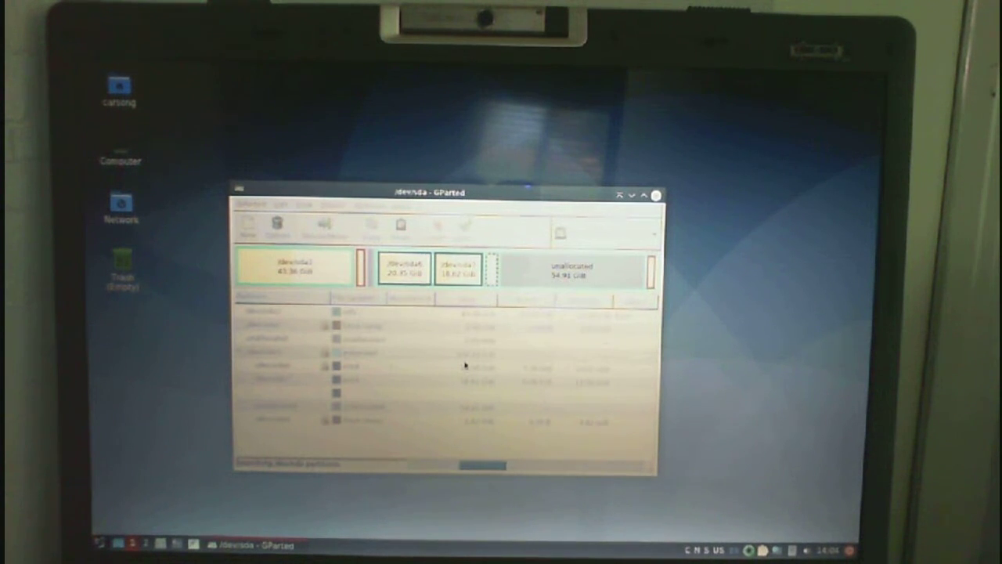
pyautogui.moveTo(235, 86)
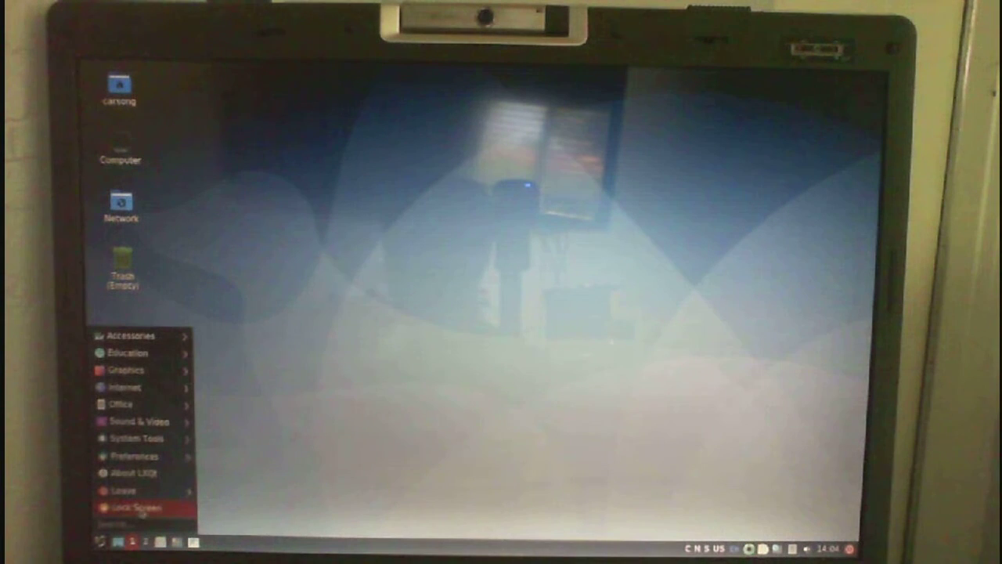
# Leave the LXQt session to reboot into the USB's Tiny Core boot menu.
pyautogui.click(125, 490)
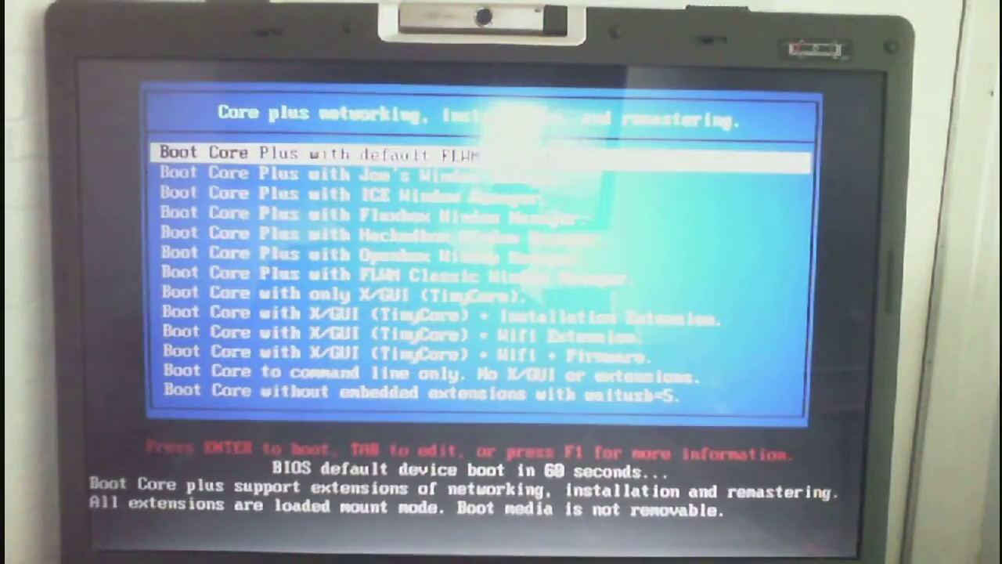
# Boot the 'Core Plus with default FLWM topside' menu entry.
pyautogui.press('down')
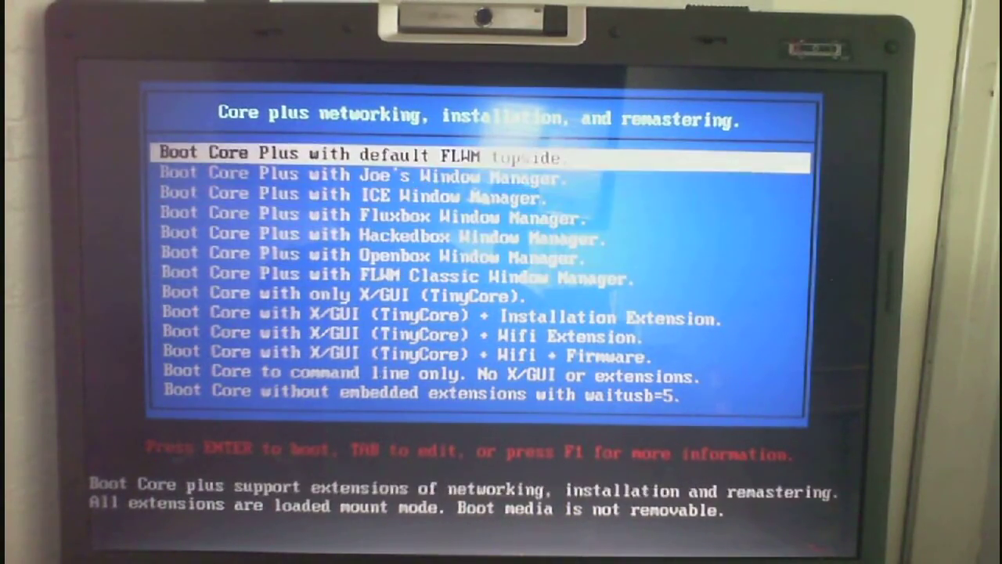
pyautogui.press('Down')
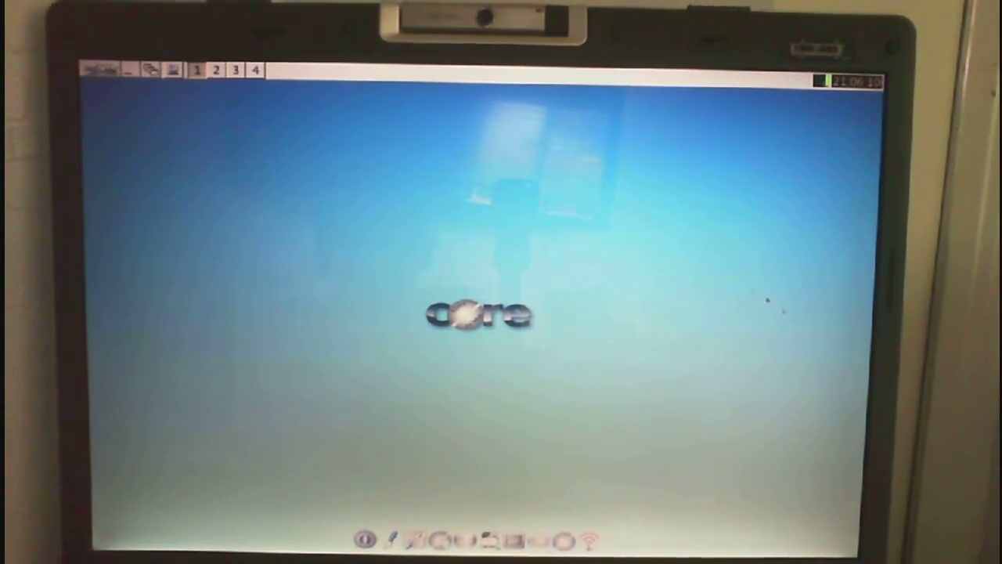
# Start a terminal from the dock for the sudo installer and reposition its window.
pyautogui.click(102, 69)
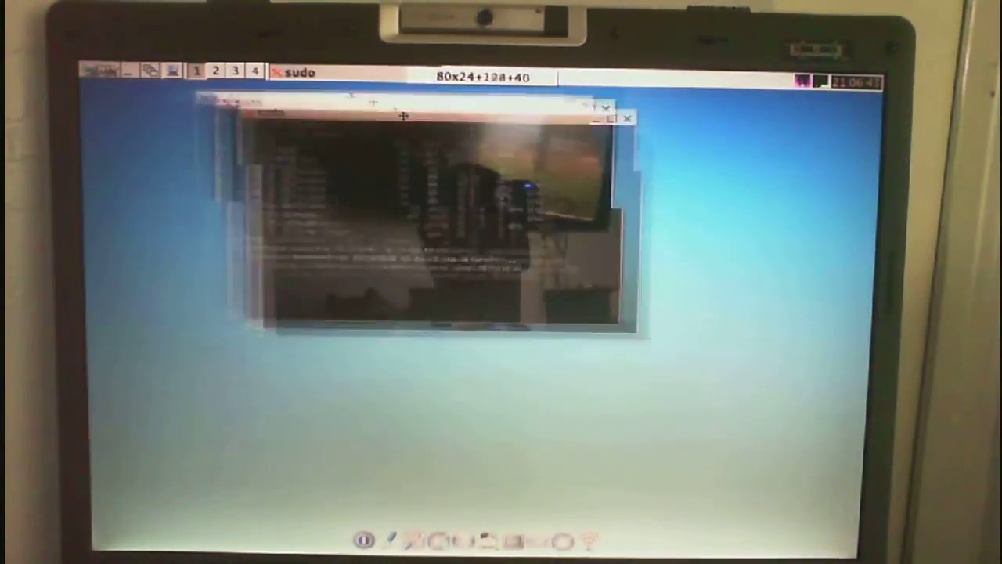
pyautogui.moveTo(431, 117); pyautogui.dragTo(462, 160)
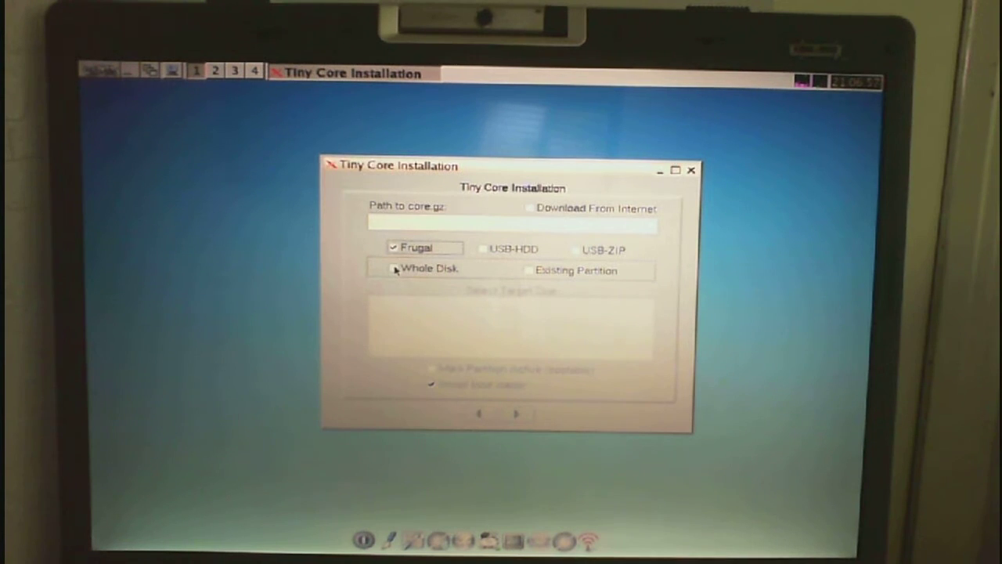
# Choose Whole Disk as the install target while keeping Frugal checked.
pyautogui.click(392, 269)
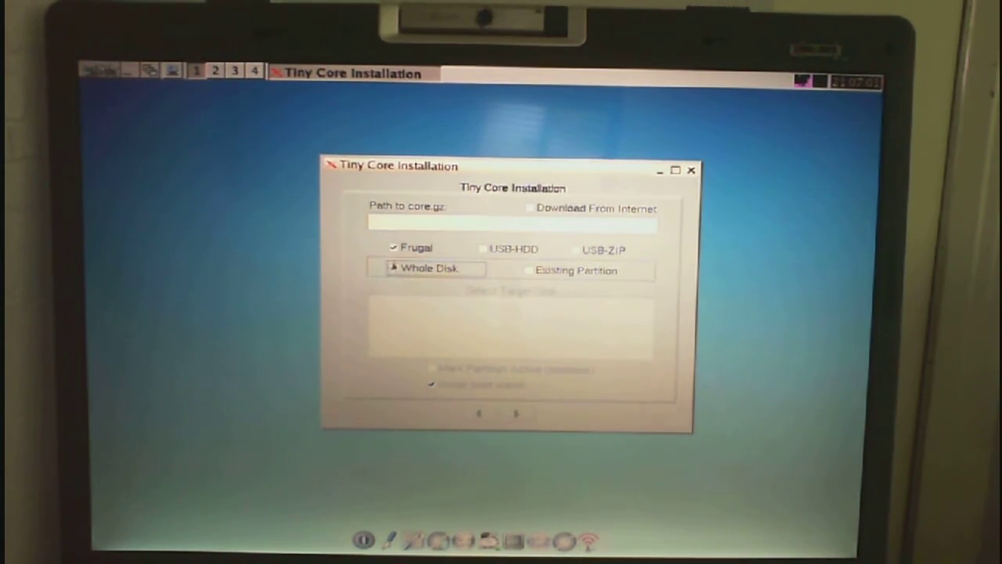
# Set the installer's core.gz path to /mnt/sdb1/boot/core.gz via the file browser.
pyautogui.click(509, 223)
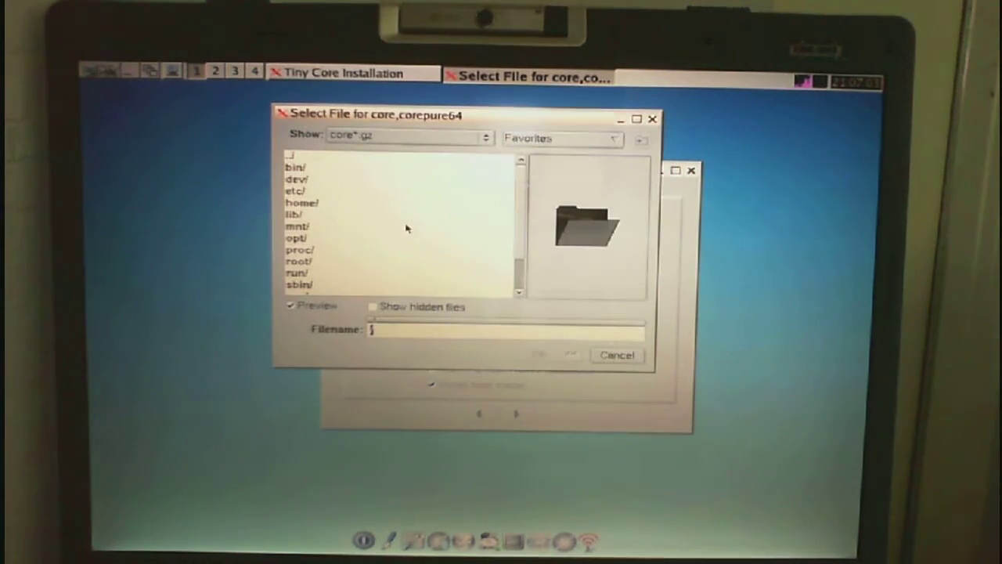
pyautogui.doubleClick(298, 226)
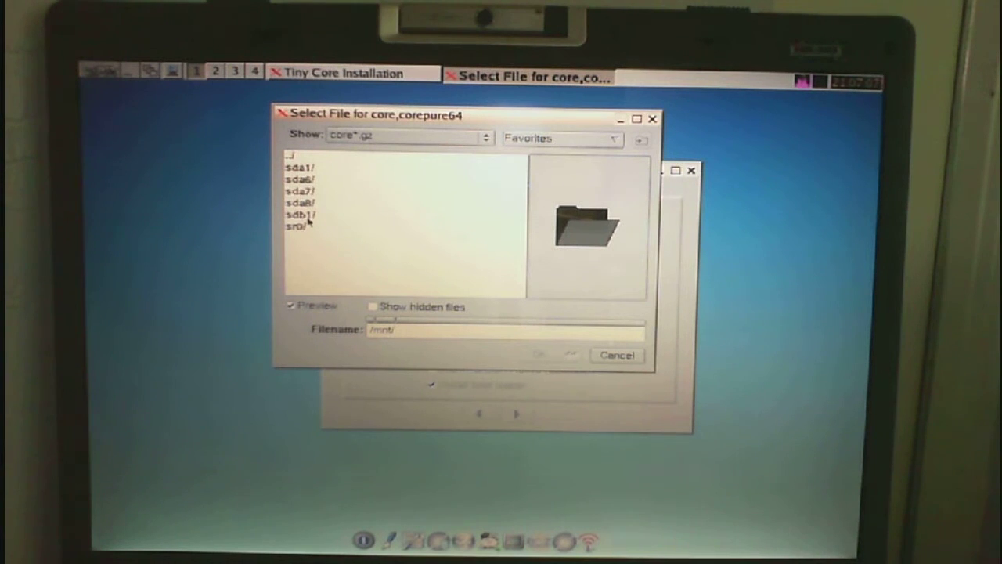
pyautogui.doubleClick(296, 213)
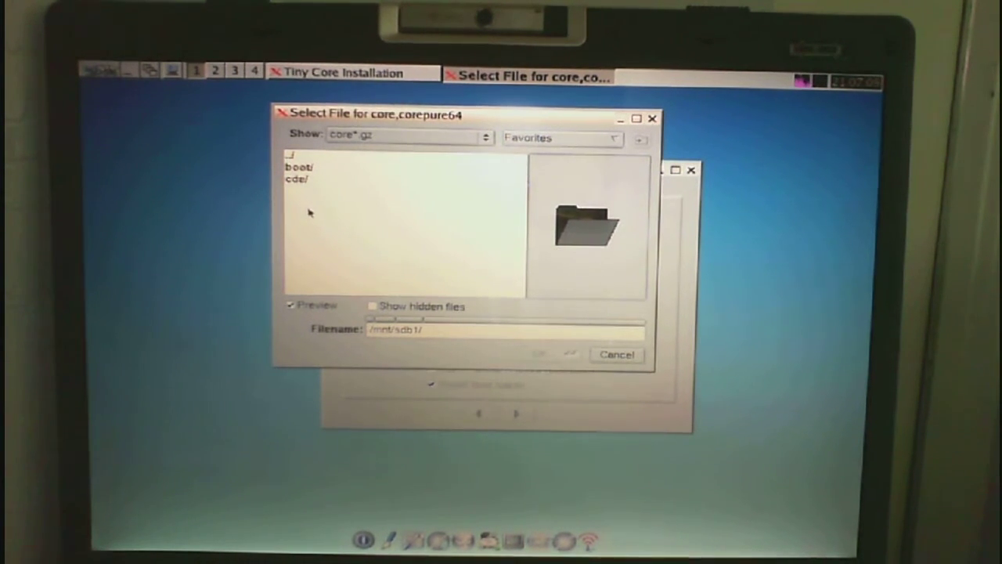
pyautogui.click(297, 166)
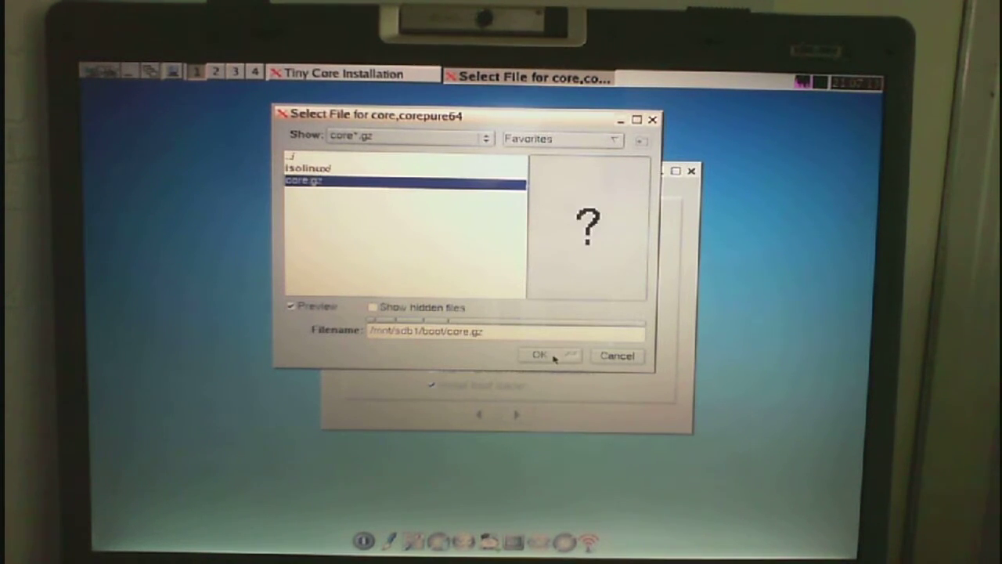
pyautogui.click(539, 356)
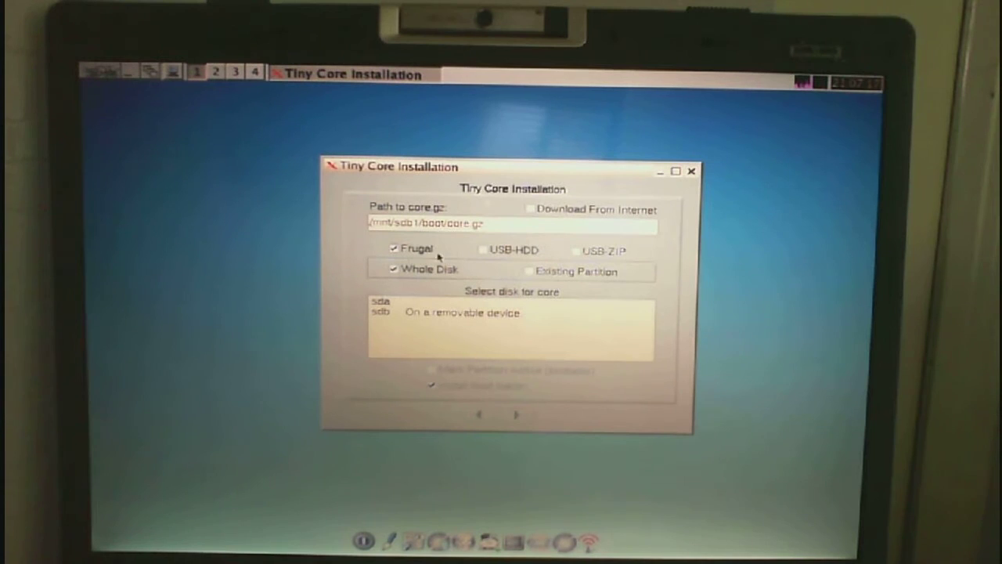
pyautogui.moveTo(435, 321)
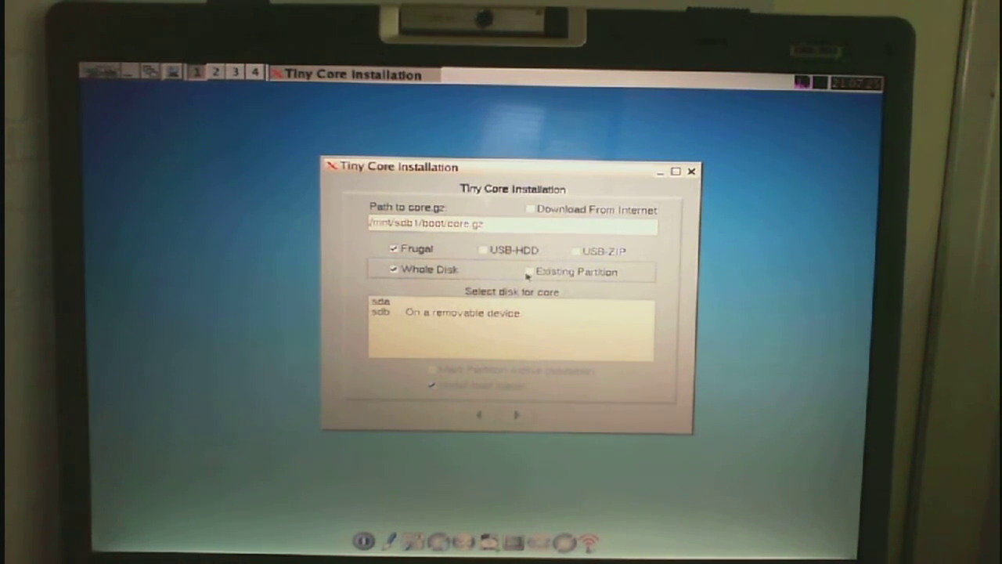
# Target the existing sda partition with boot loader installation disabled, and continue.
pyautogui.click(529, 272)
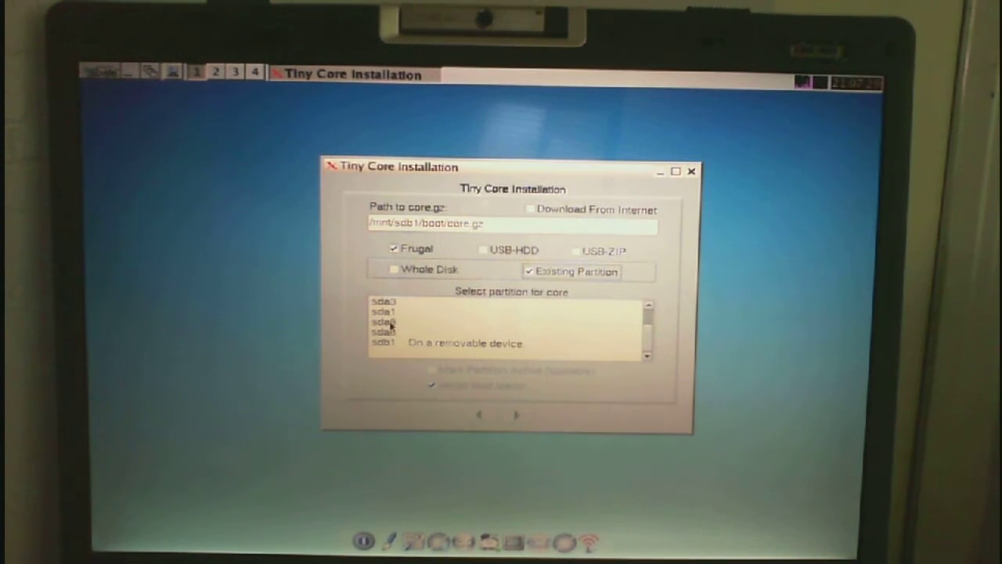
pyautogui.click(391, 322)
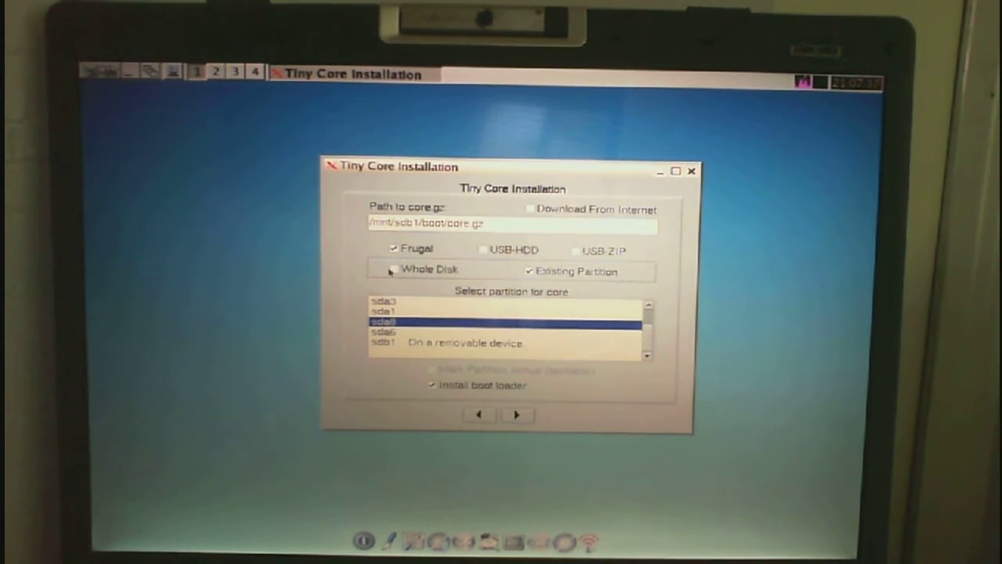
pyautogui.click(391, 270)
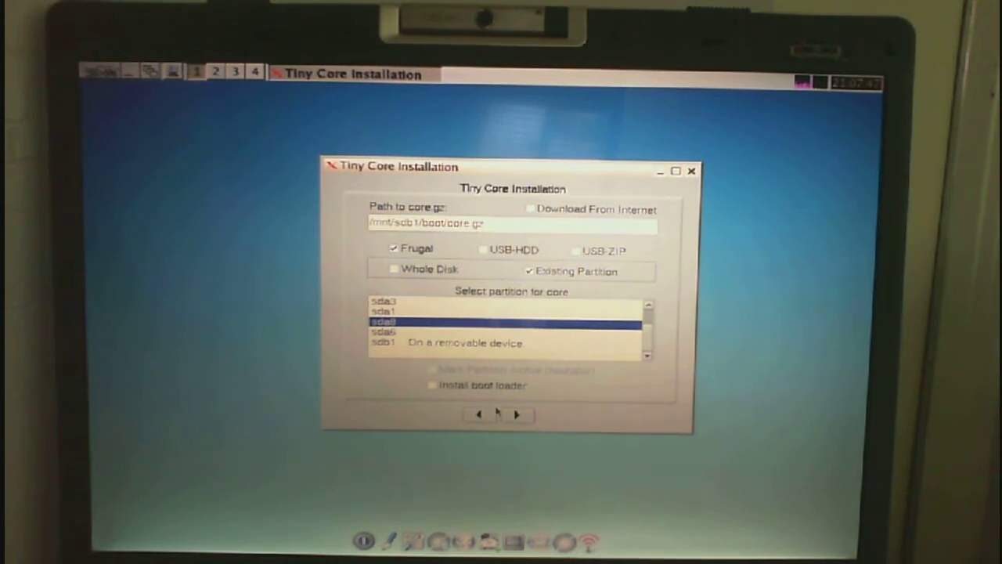
pyautogui.click(516, 413)
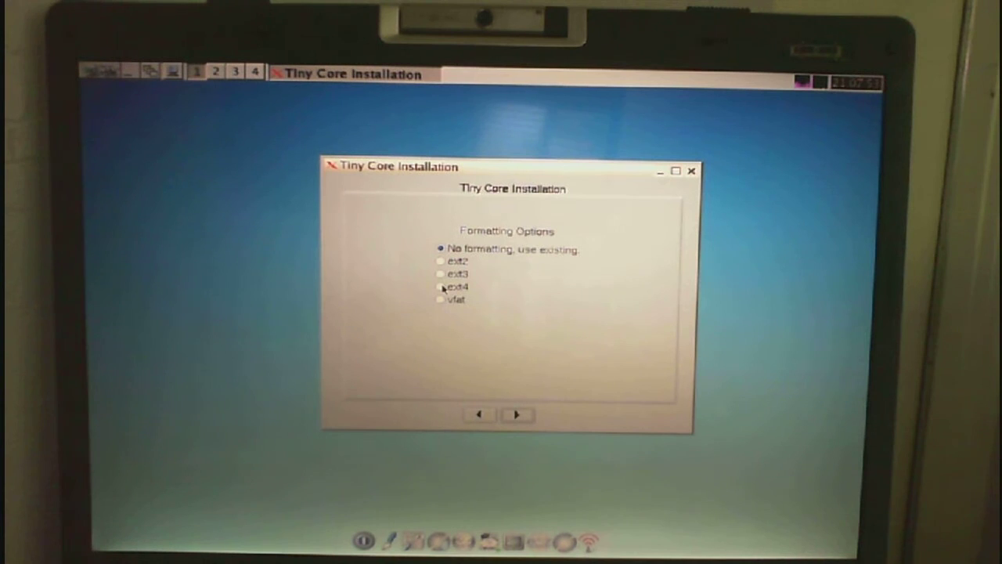
# Choose ext4 as the partition format and continue to boot options.
pyautogui.click(440, 286)
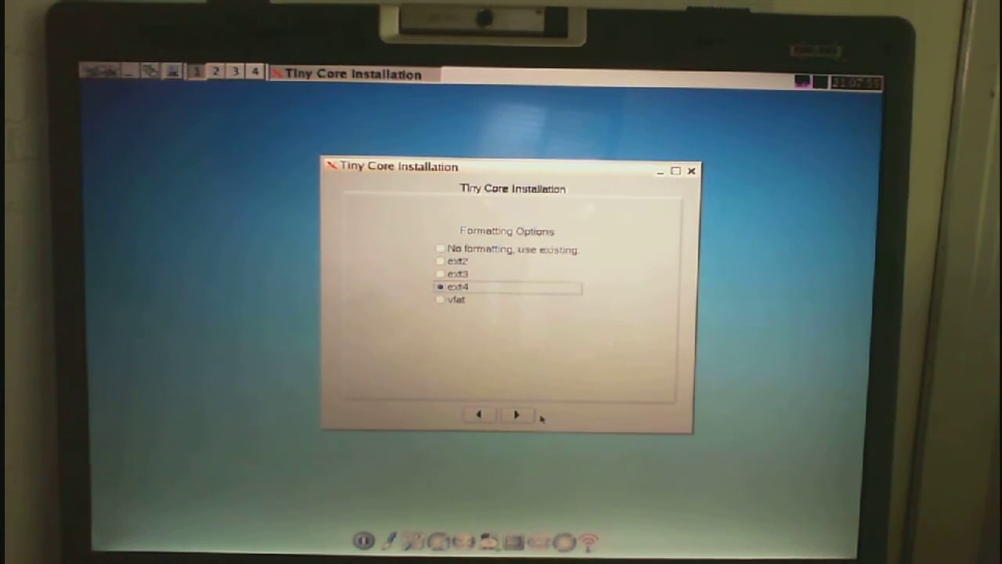
pyautogui.click(515, 413)
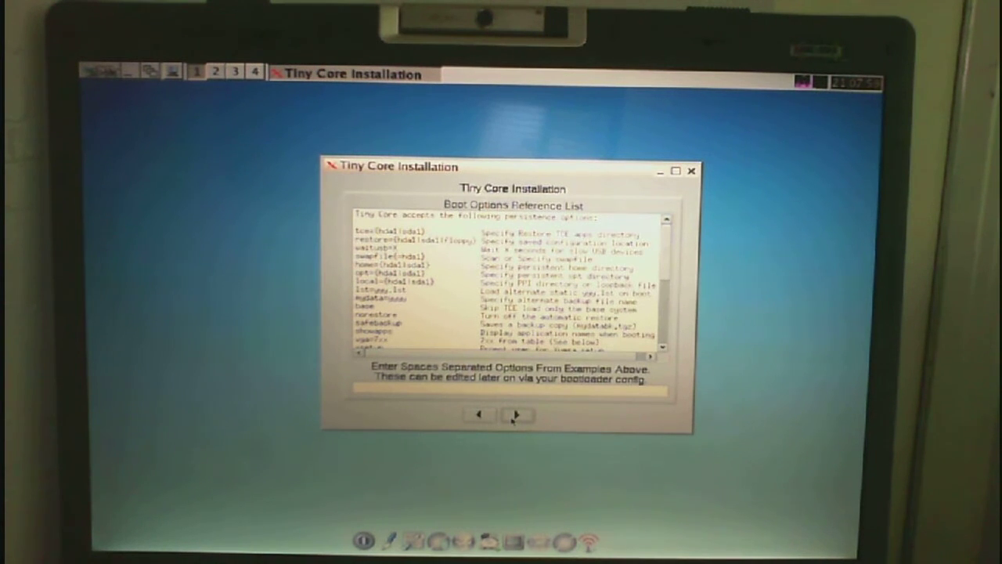
# Continue past boot options with the field left empty.
pyautogui.click(515, 413)
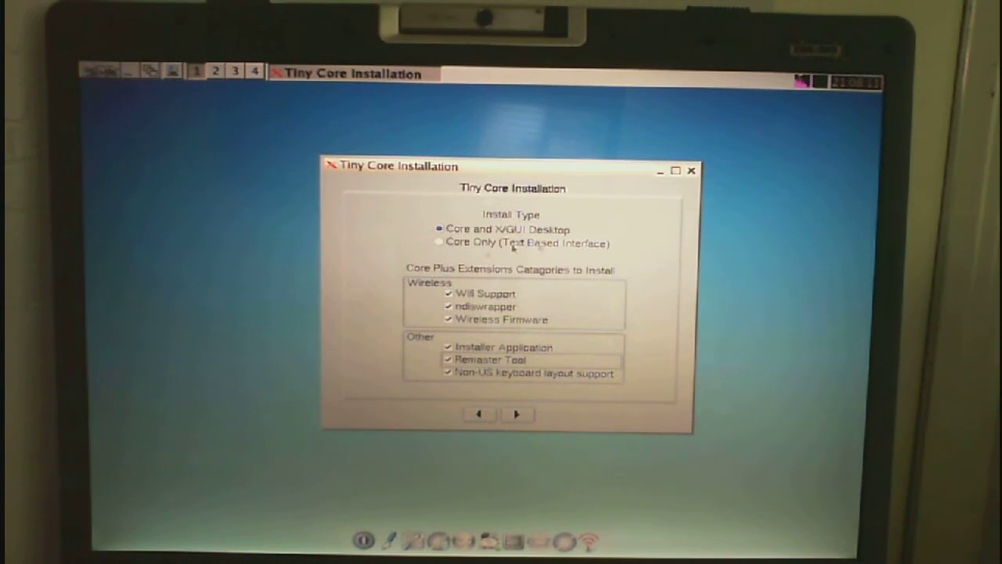
# Accept the Core plus X/GUI install type and proceed from the review page to start installing.
pyautogui.click(516, 413)
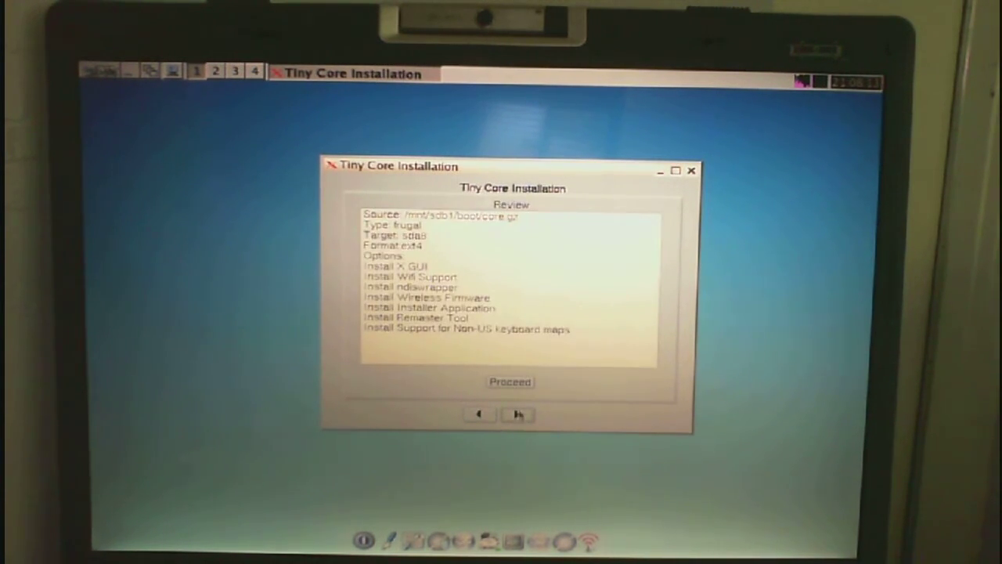
pyautogui.click(511, 382)
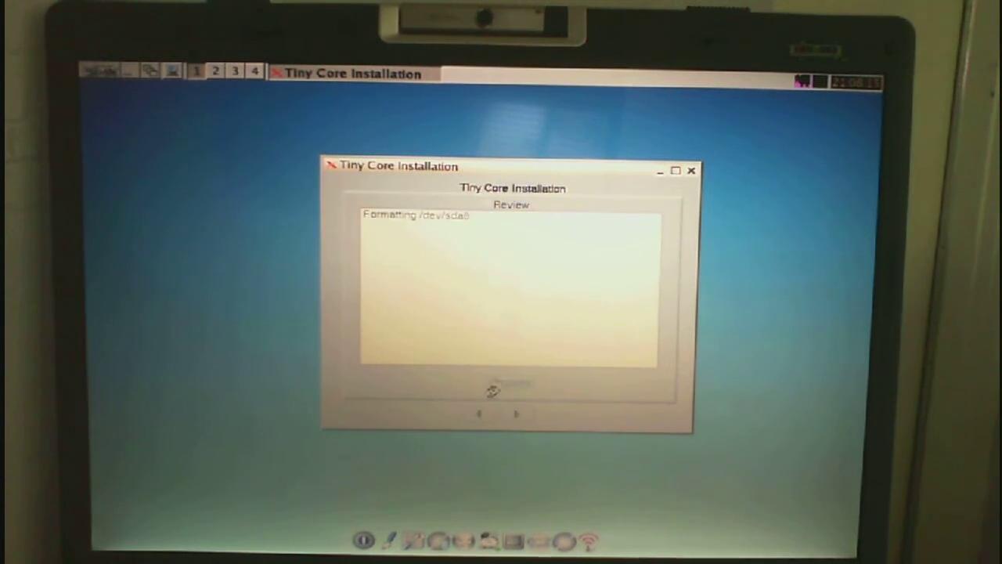